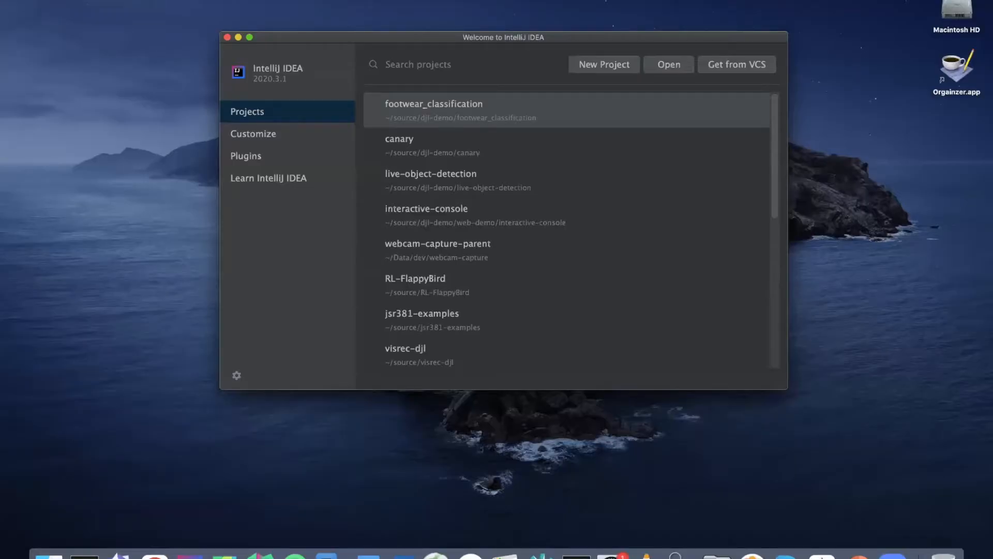
mouse_move(692, 44)
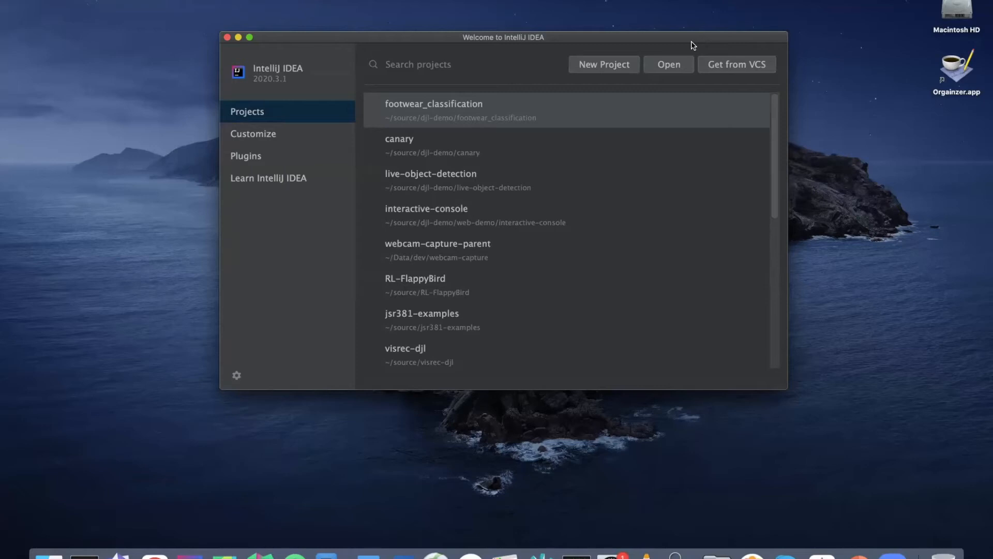
mouse_move(735, 68)
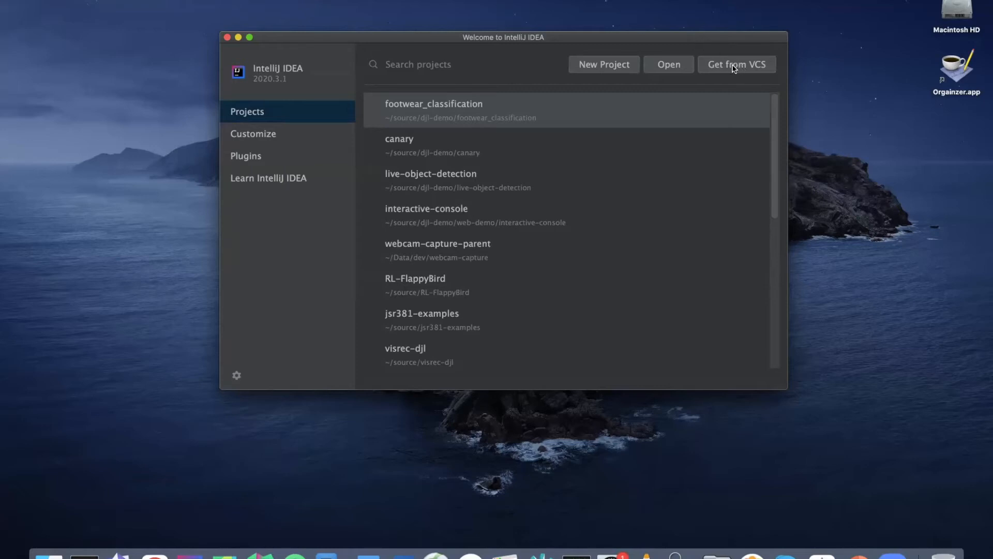
mouse_move(729, 68)
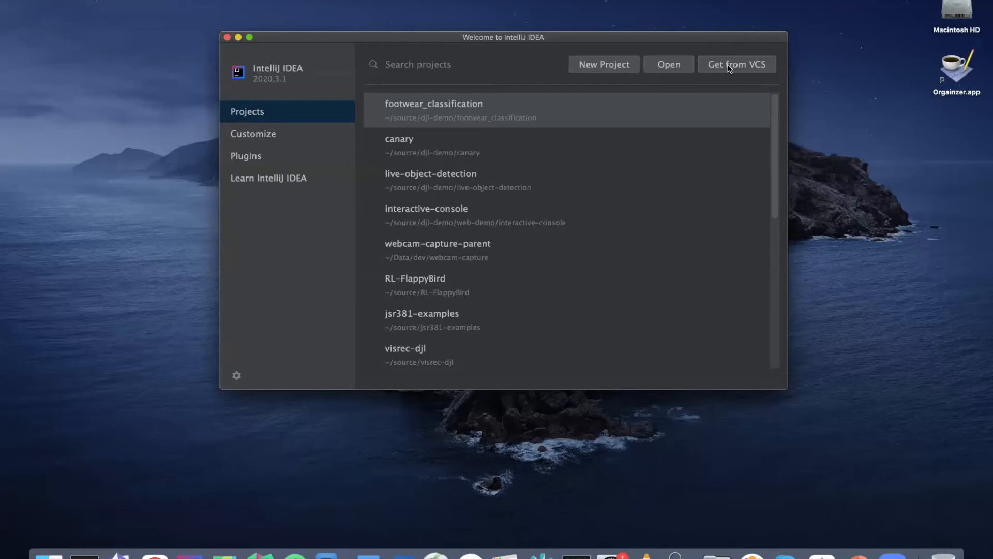
click(735, 64)
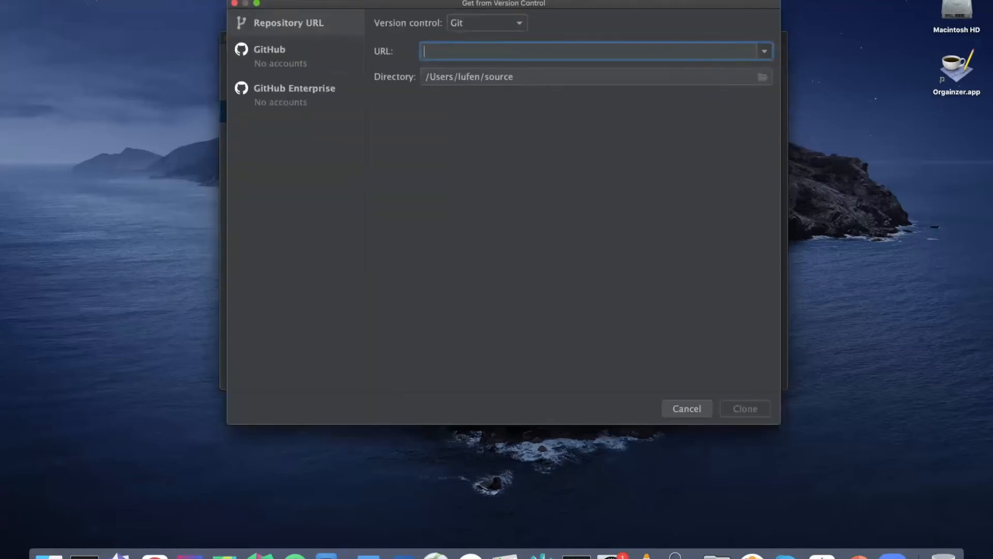
text(https://github.com/awslabs/djl.git)
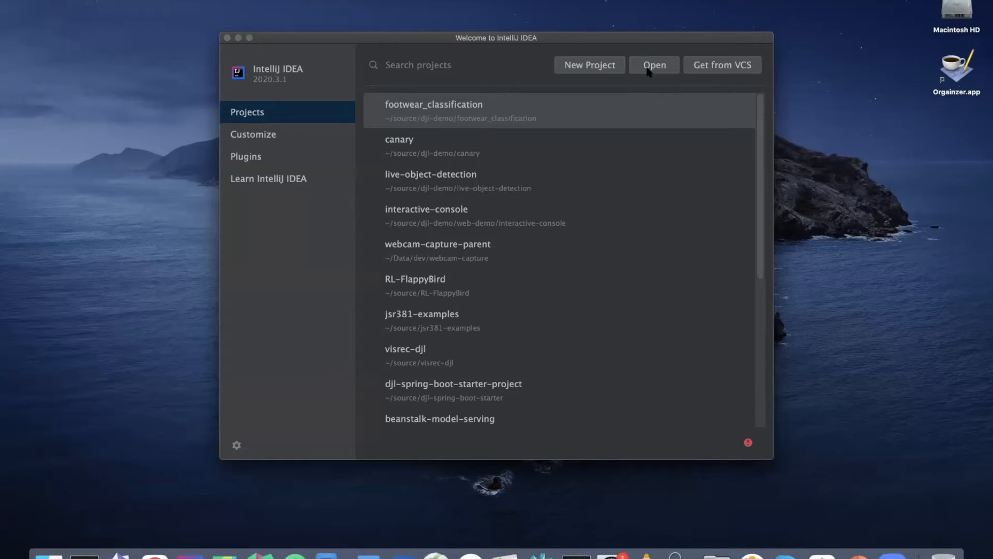
Open the local source/djl repository by choosing its build.gradle file.
click(653, 64)
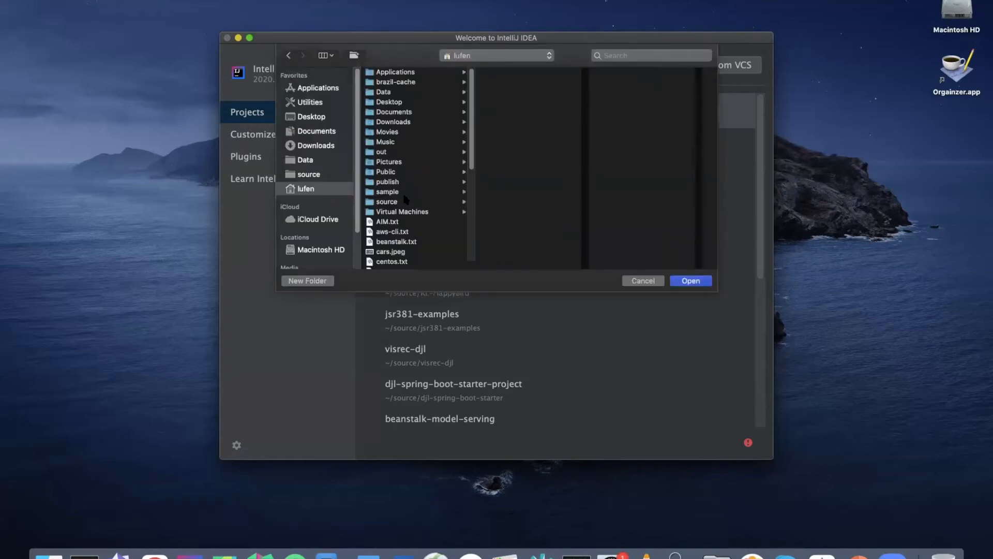
click(386, 202)
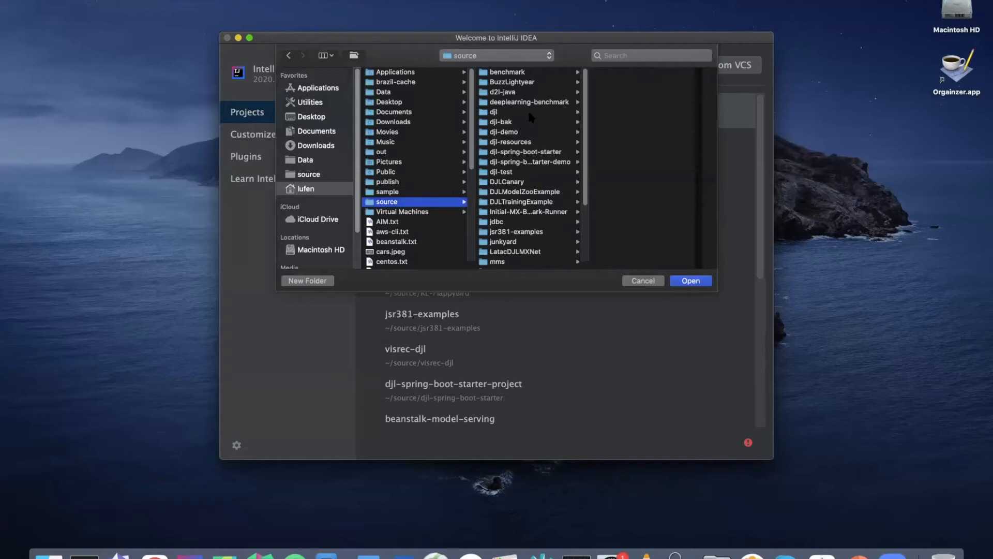
click(494, 111)
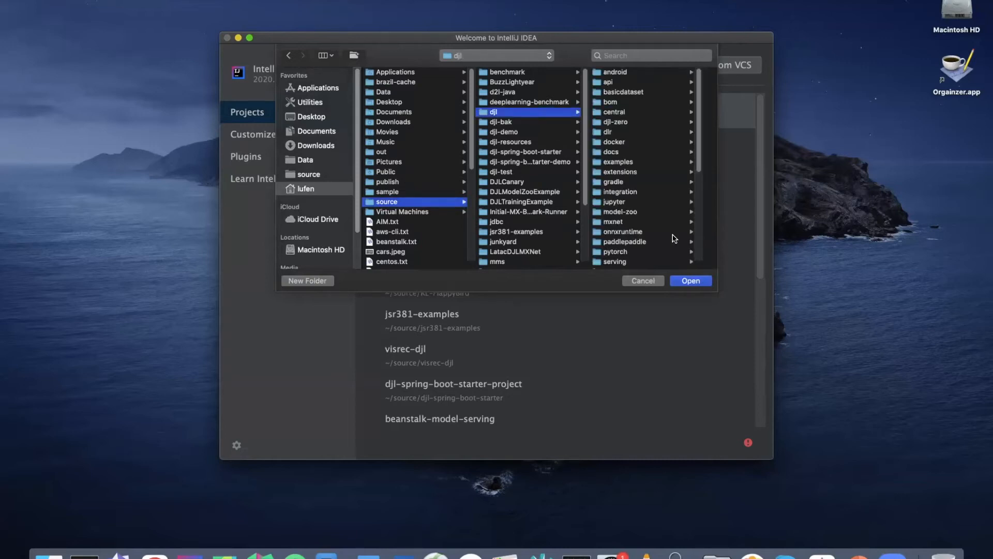
scroll(down, 3)
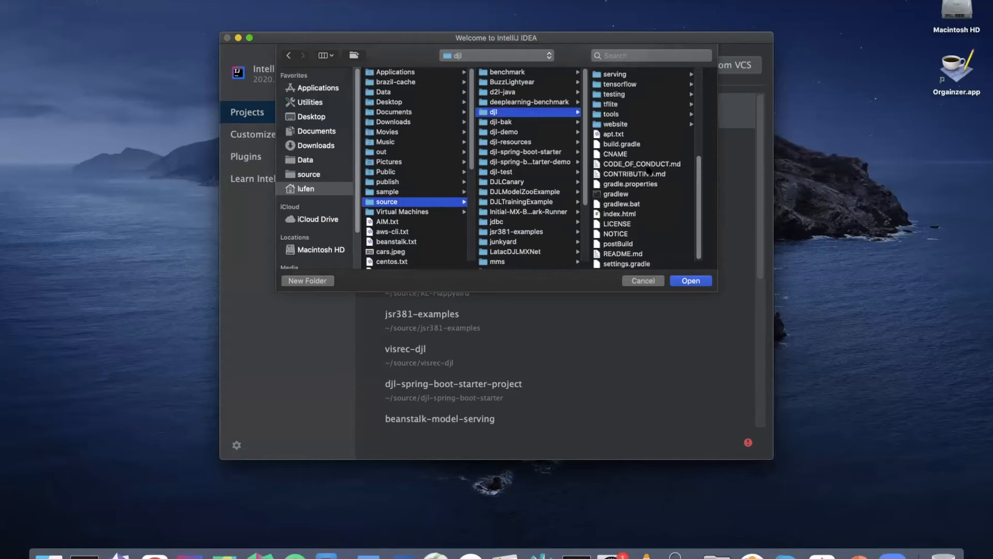
click(622, 144)
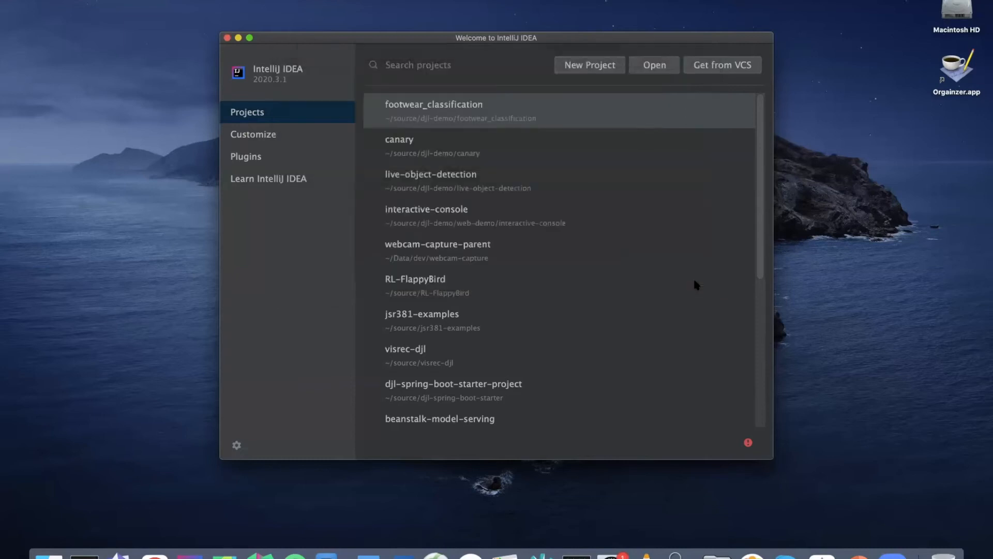
double_click(433, 111)
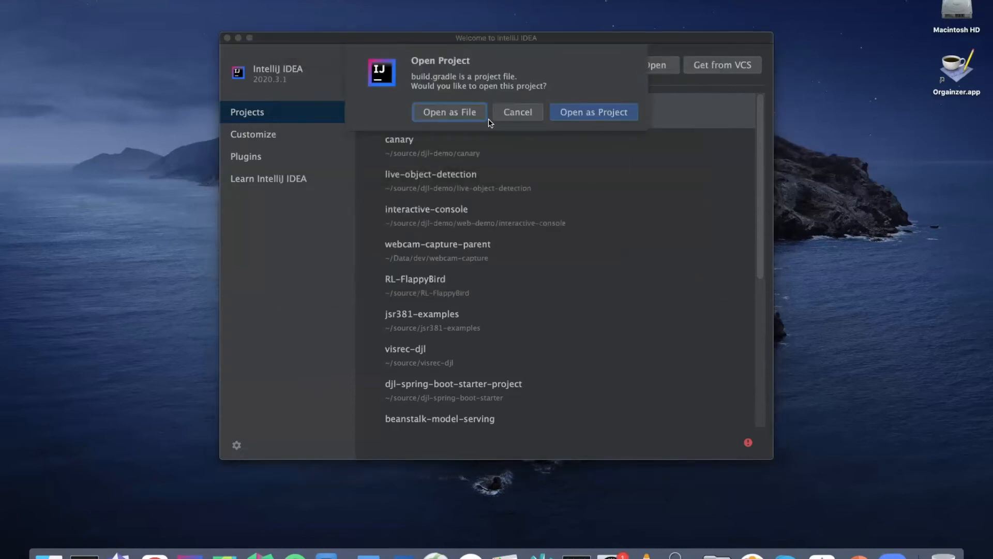
mouse_move(593, 112)
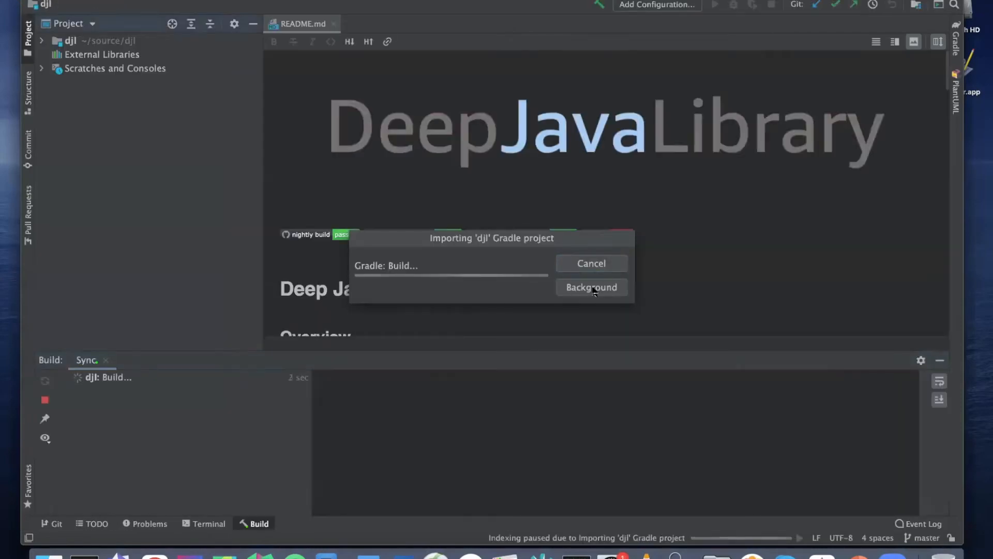
Let the Gradle import run in the background and expand the djl project tree.
click(590, 287)
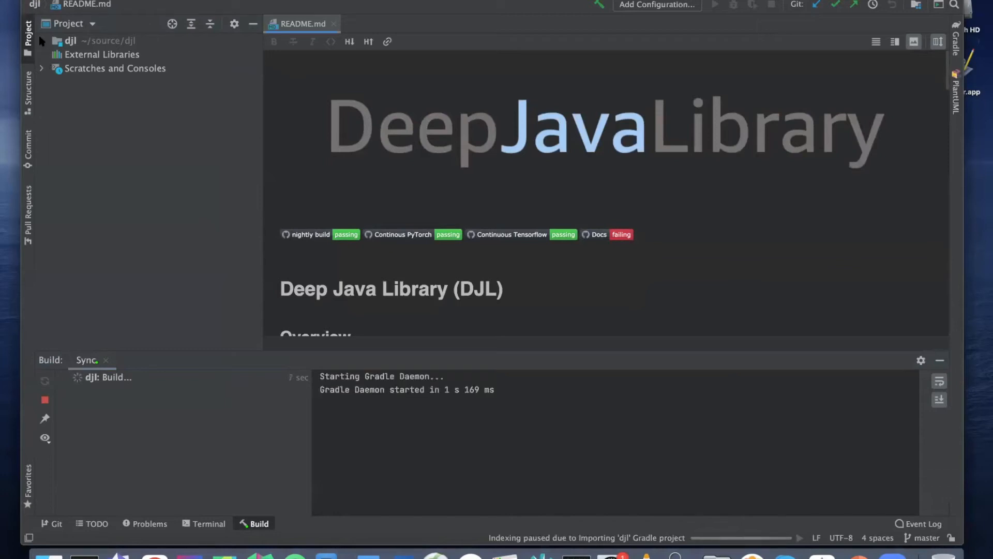
mouse_move(40, 42)
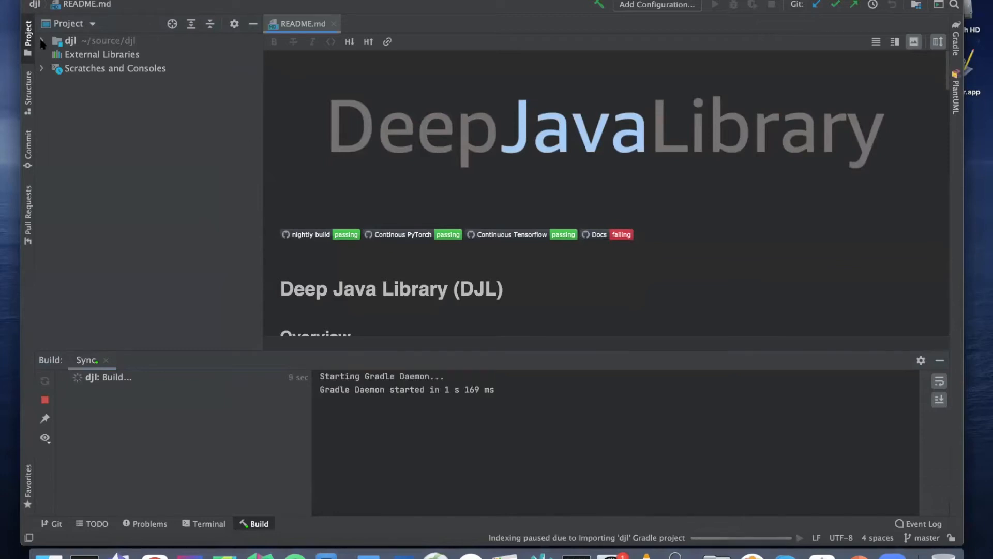
click(42, 40)
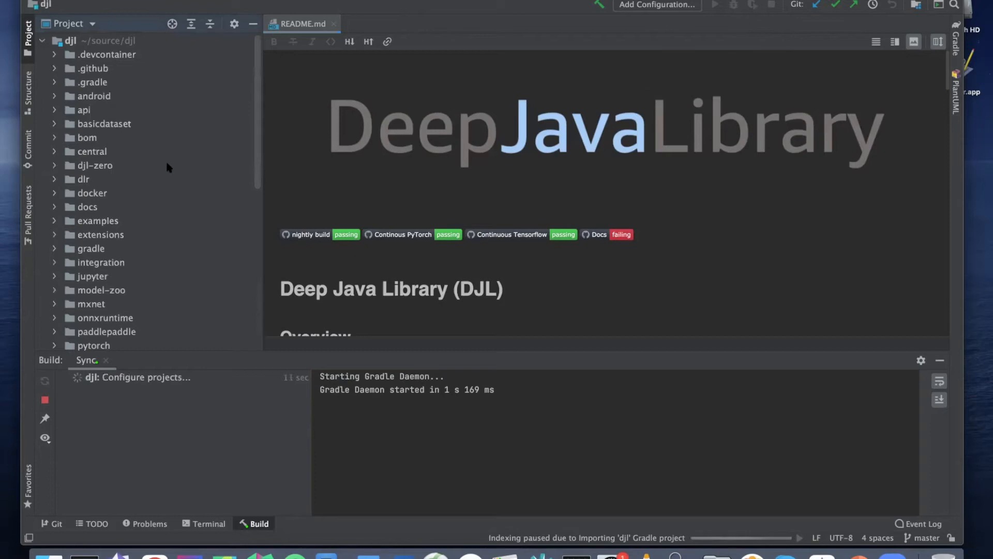
mouse_move(218, 196)
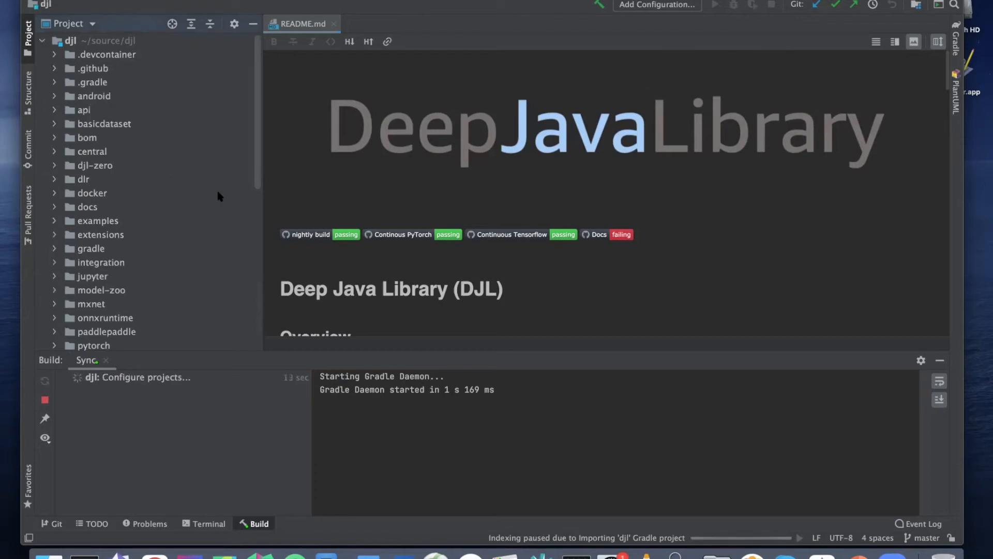
scroll(down, 3)
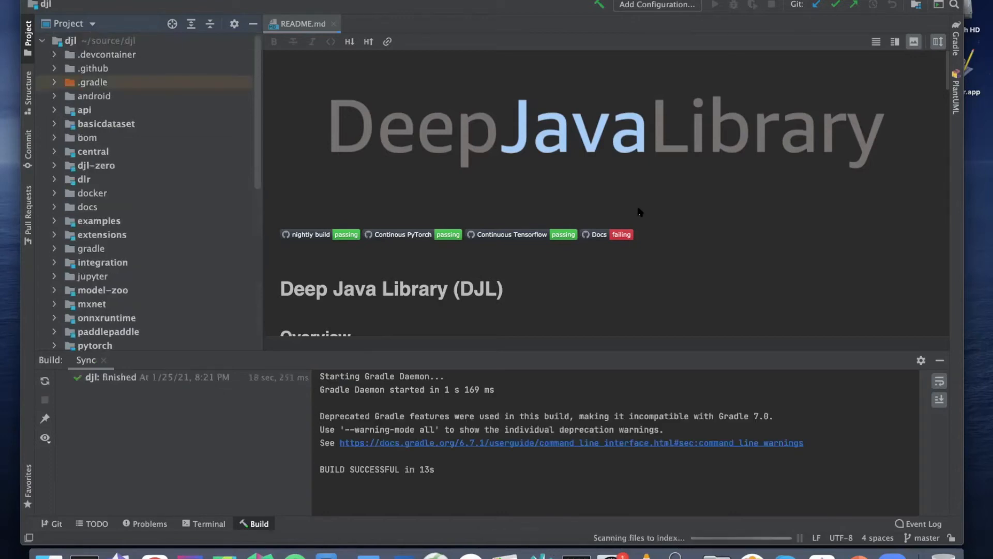
mouse_move(639, 212)
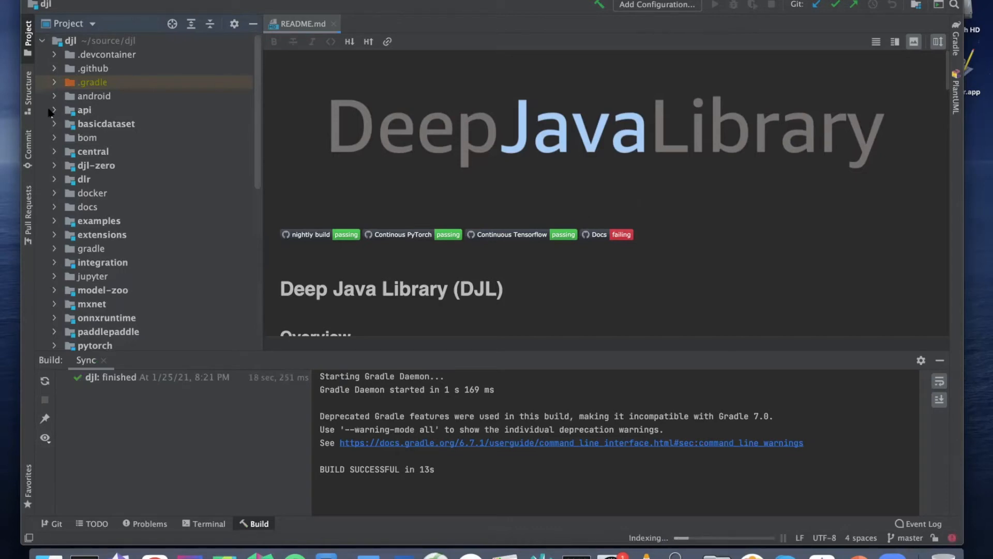
click(82, 110)
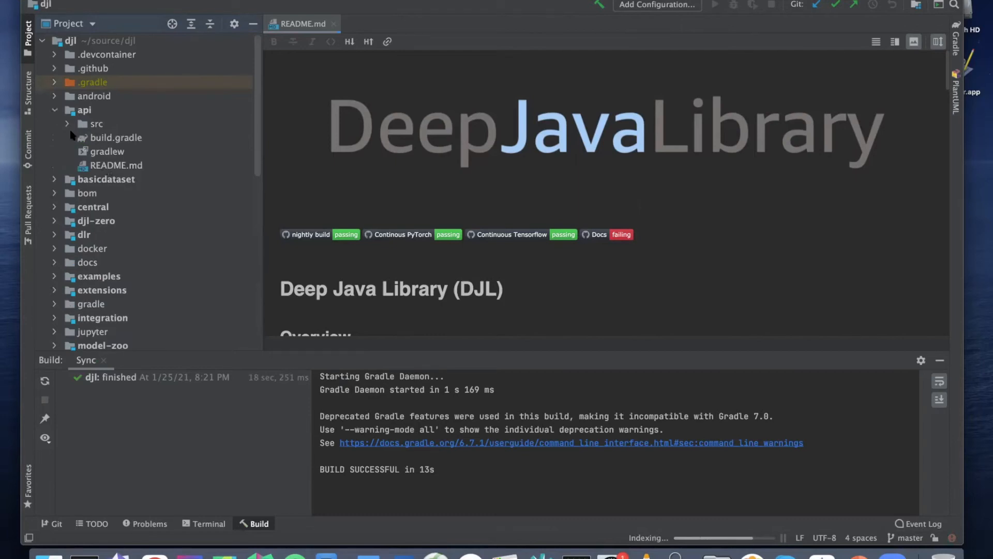
click(55, 110)
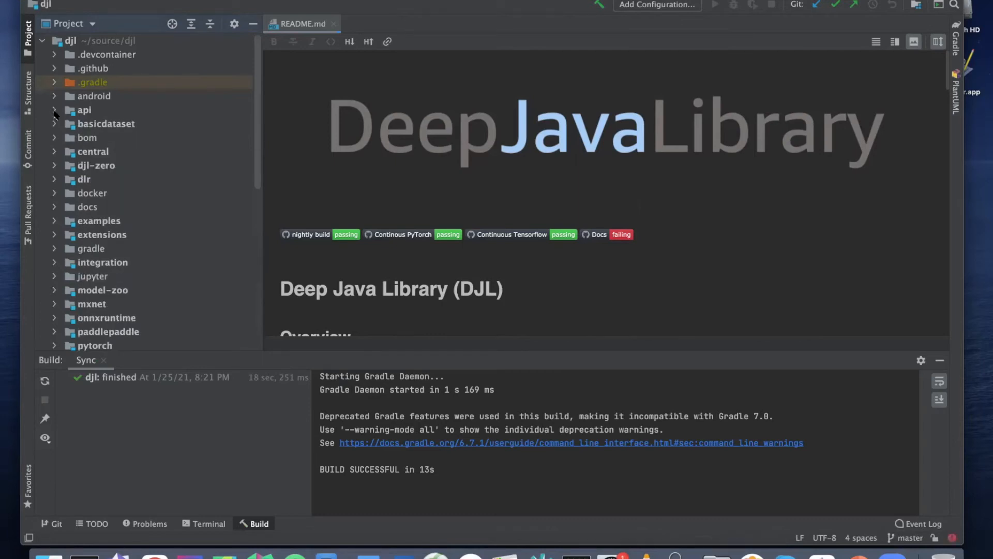
mouse_move(120, 221)
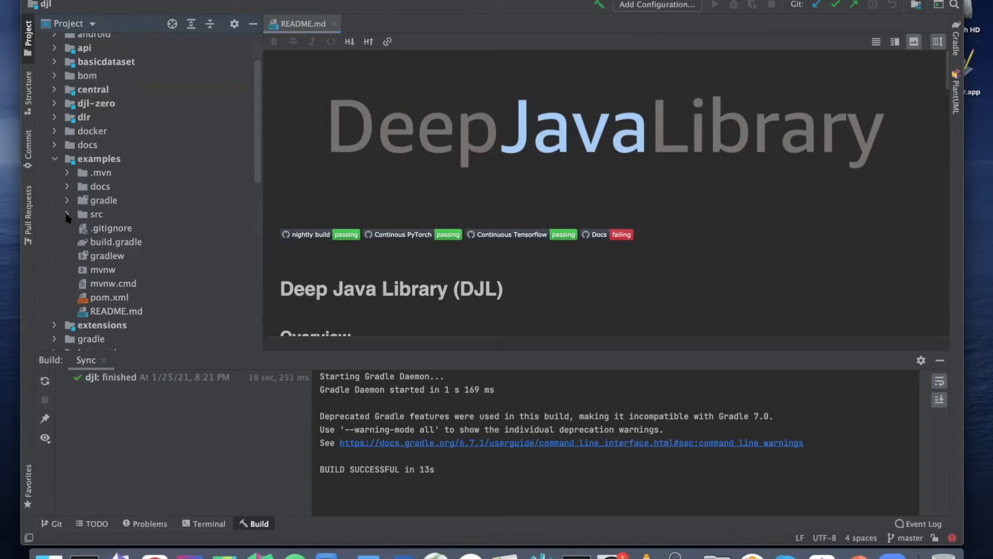
Expand examples/src/main/java to the inference package and open ObjectDetection.
click(66, 214)
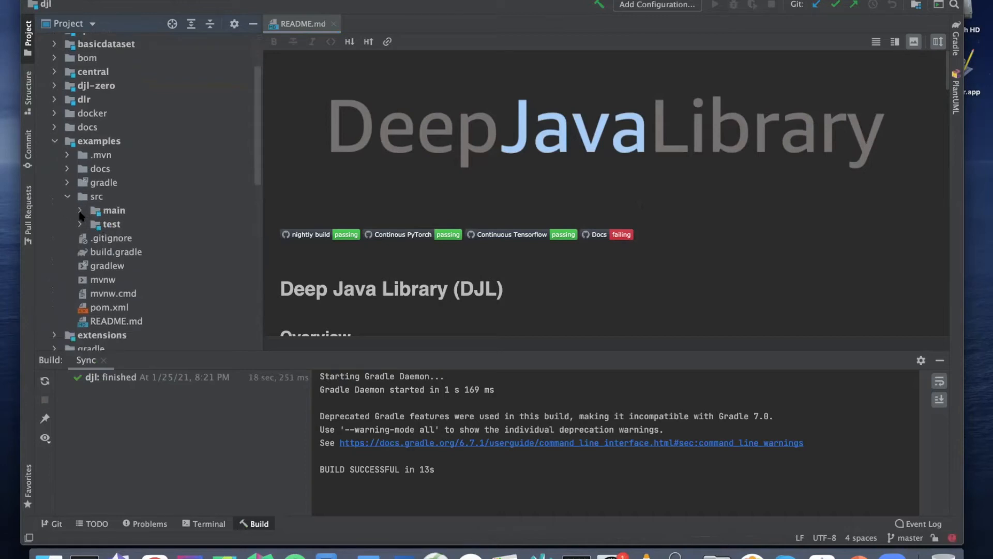
click(111, 210)
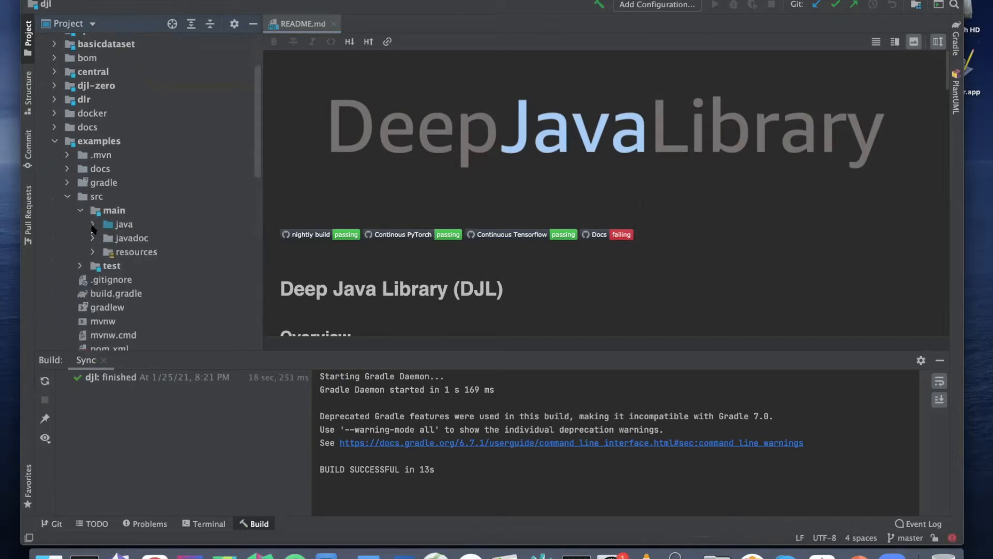
click(116, 223)
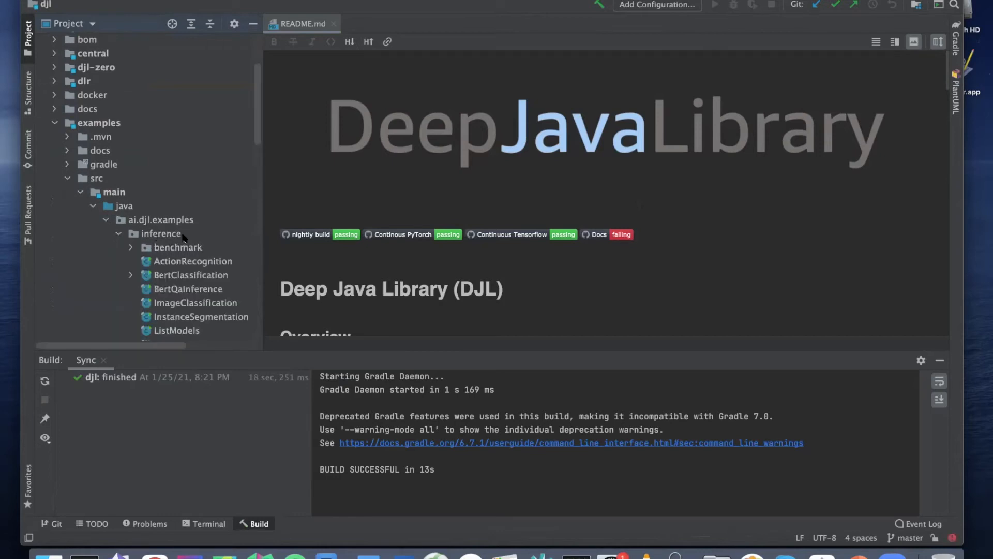
scroll(down, 3)
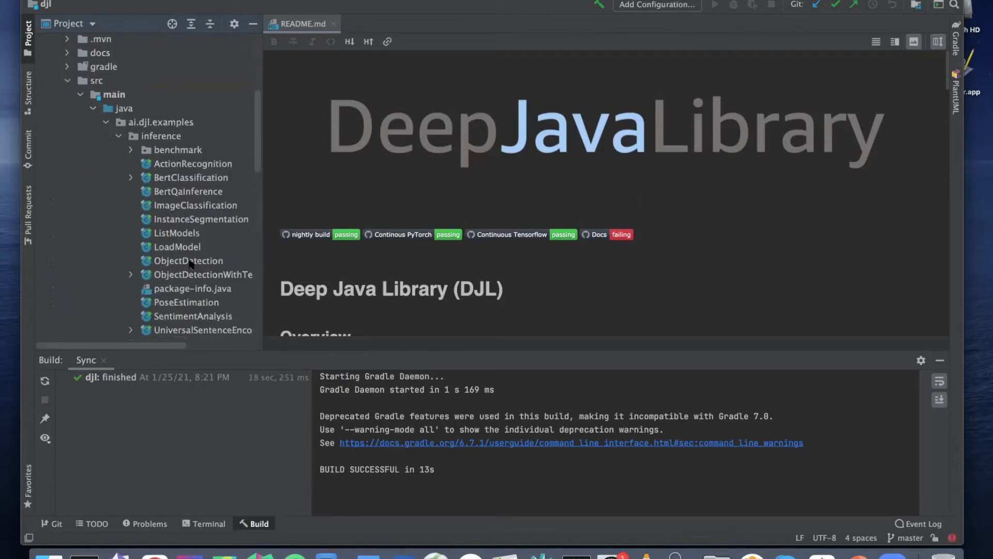
double_click(189, 261)
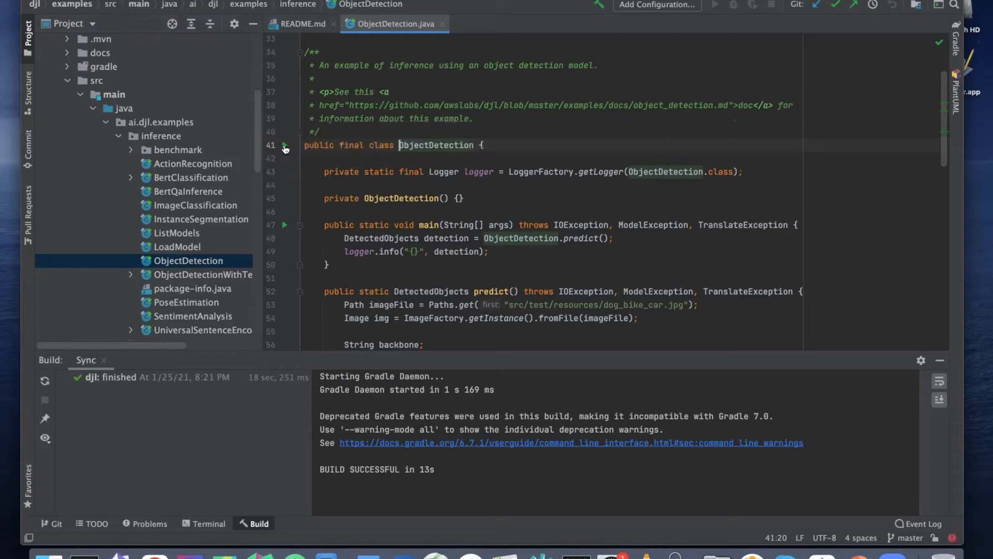
Run ObjectDetection.main() from the gutter; the run fails with a non-zero exit value.
click(285, 145)
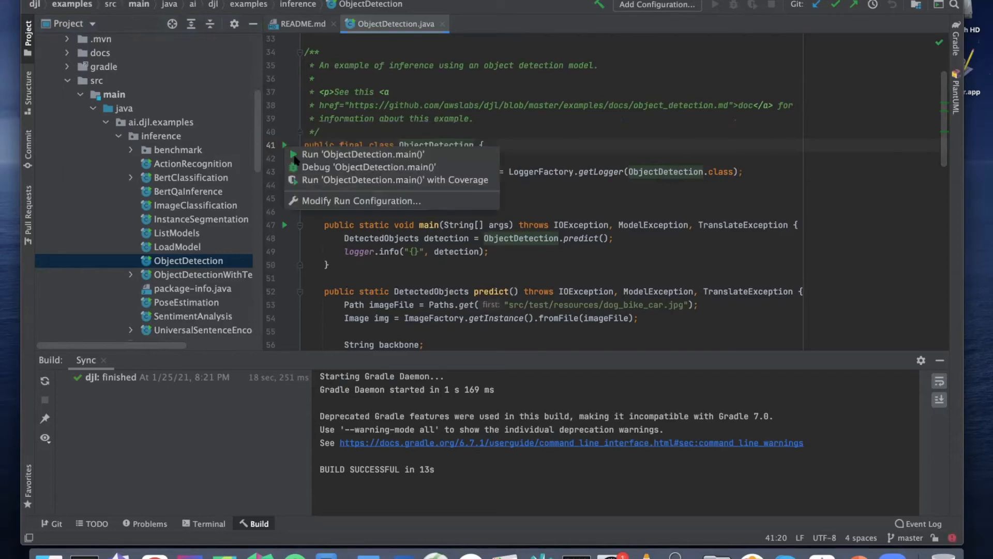
mouse_move(364, 154)
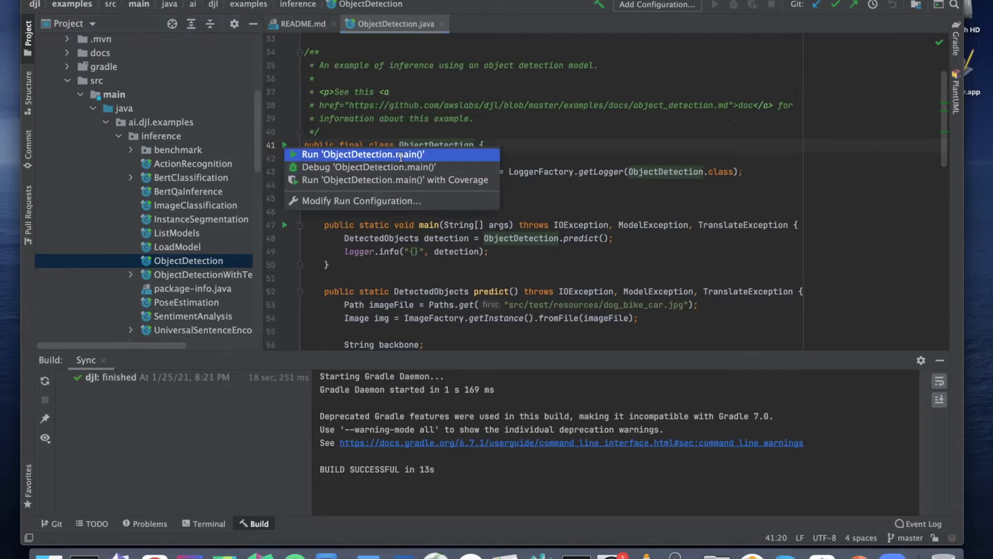
click(363, 154)
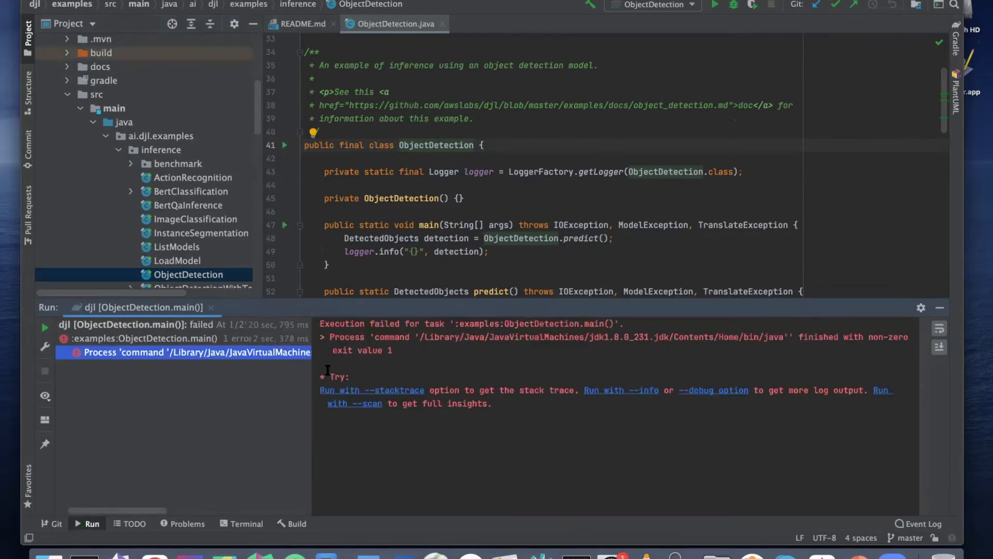
mouse_move(692, 9)
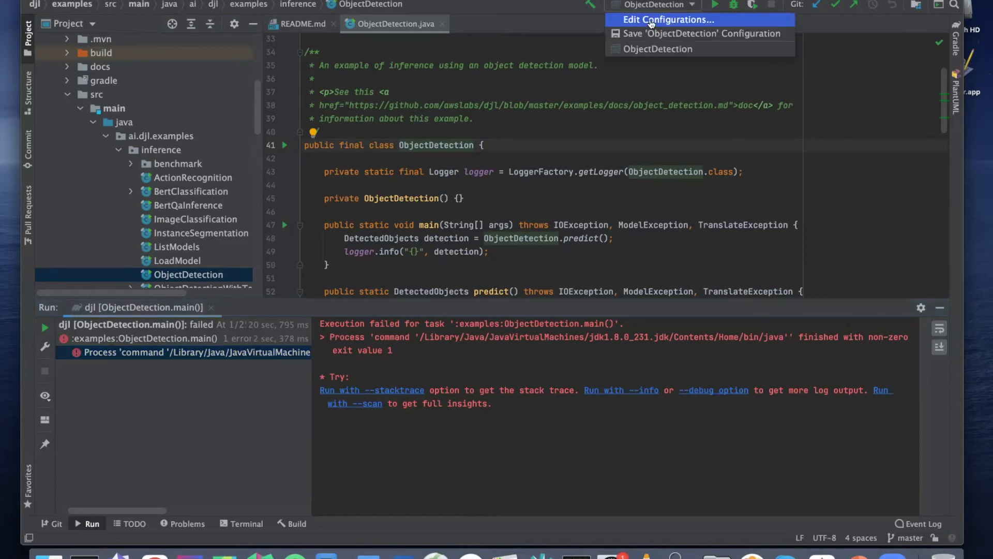
Append /examples to the ObjectDetection run configuration's working directory and save it.
click(665, 18)
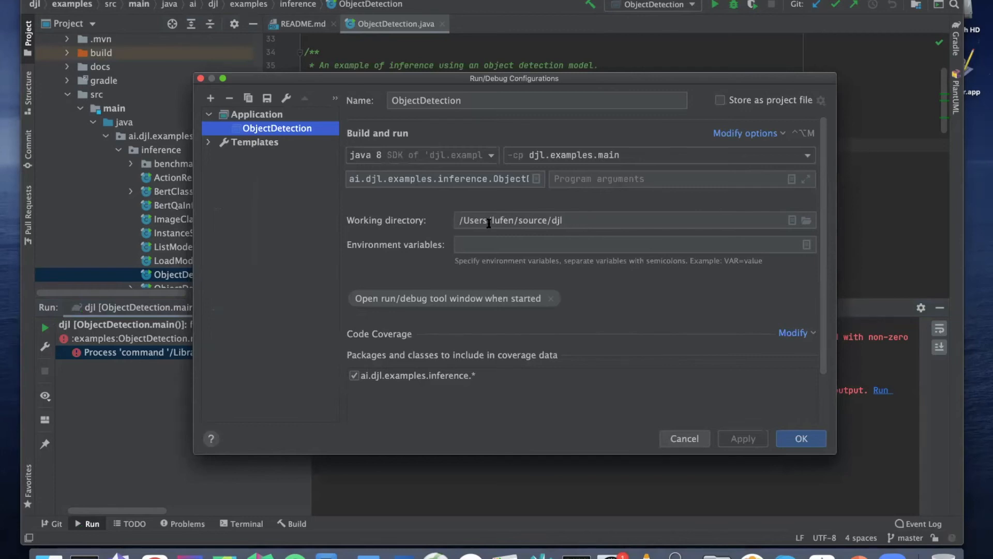
mouse_move(806, 220)
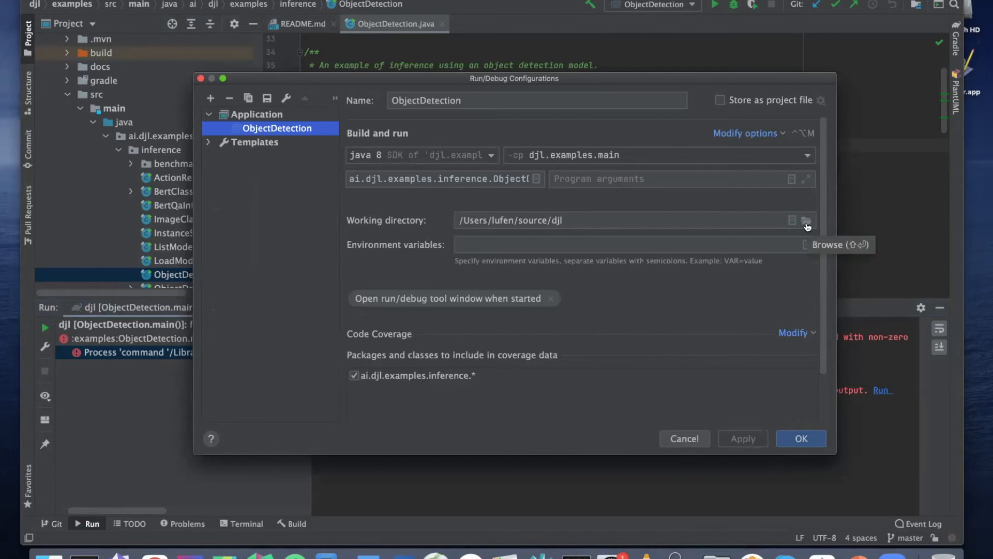
click(806, 220)
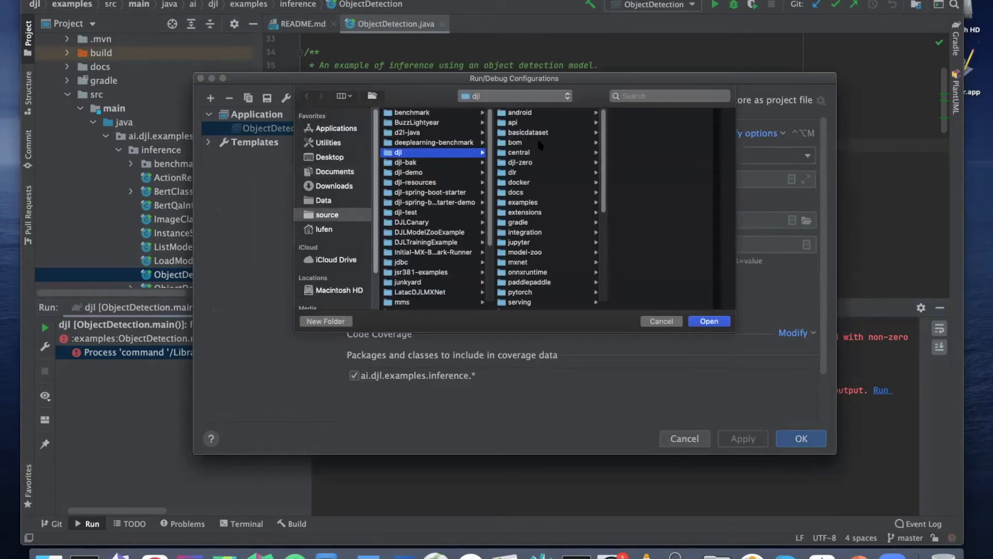
mouse_move(535, 206)
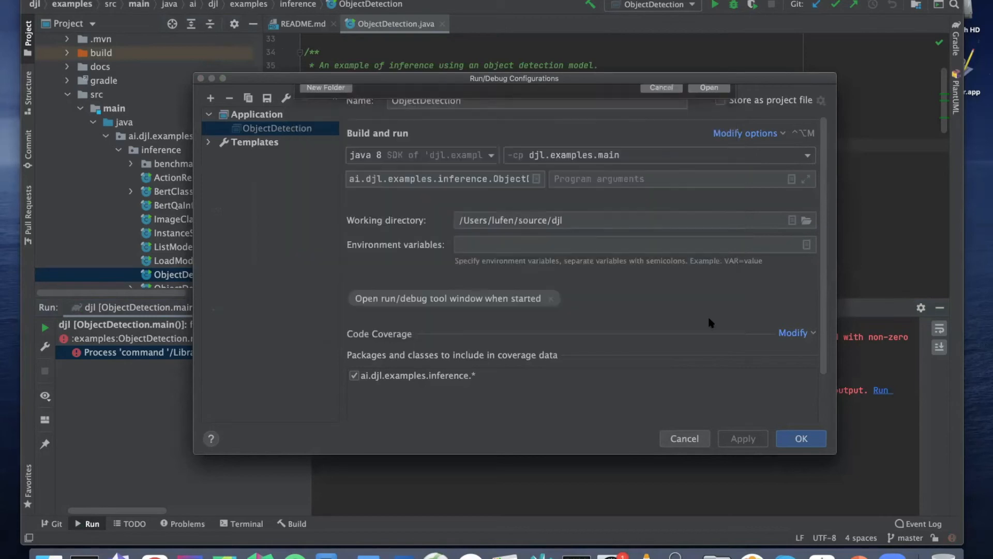
text(/examples)
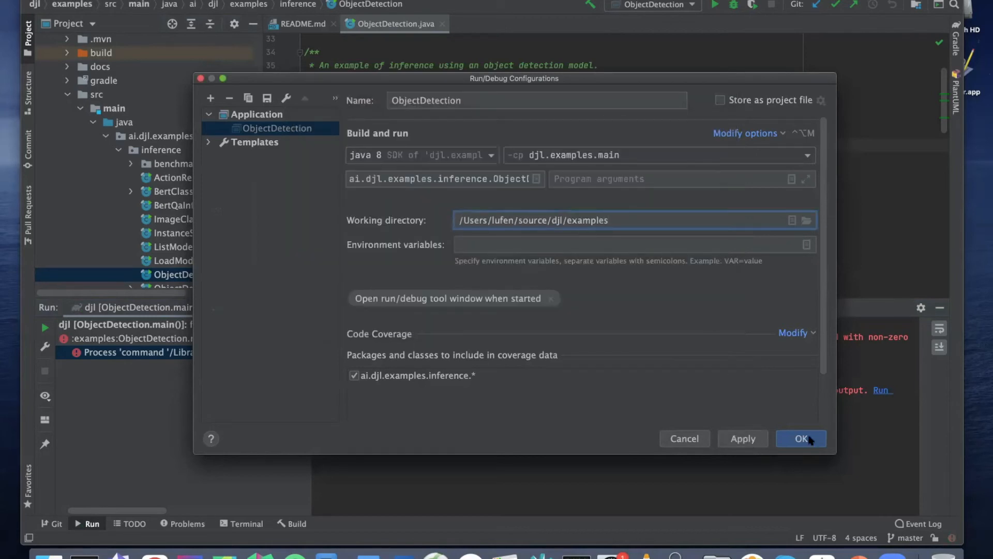
click(800, 439)
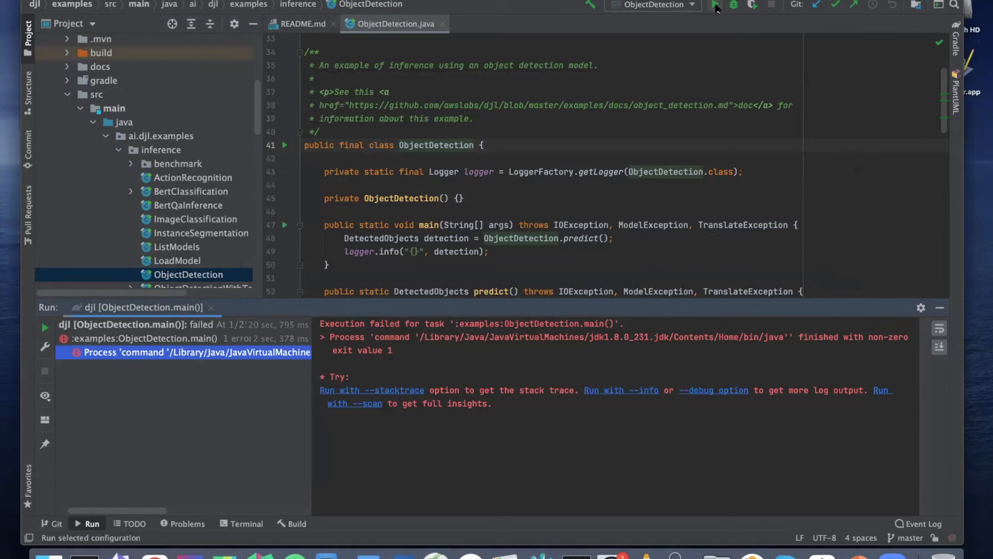
Rerun ObjectDetection successfully, detecting a car, bicycle and dog in the output.
click(715, 5)
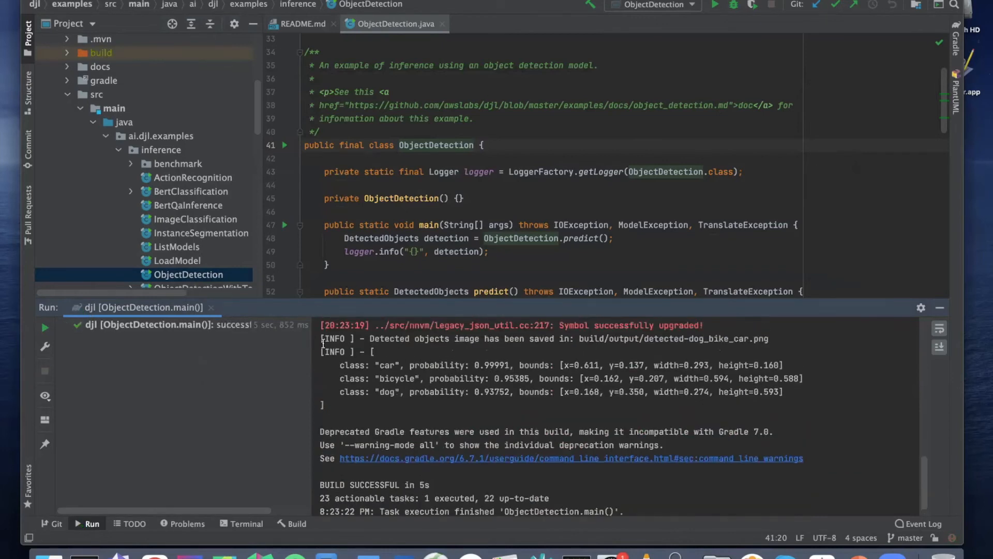
drag(321, 338, 322, 404)
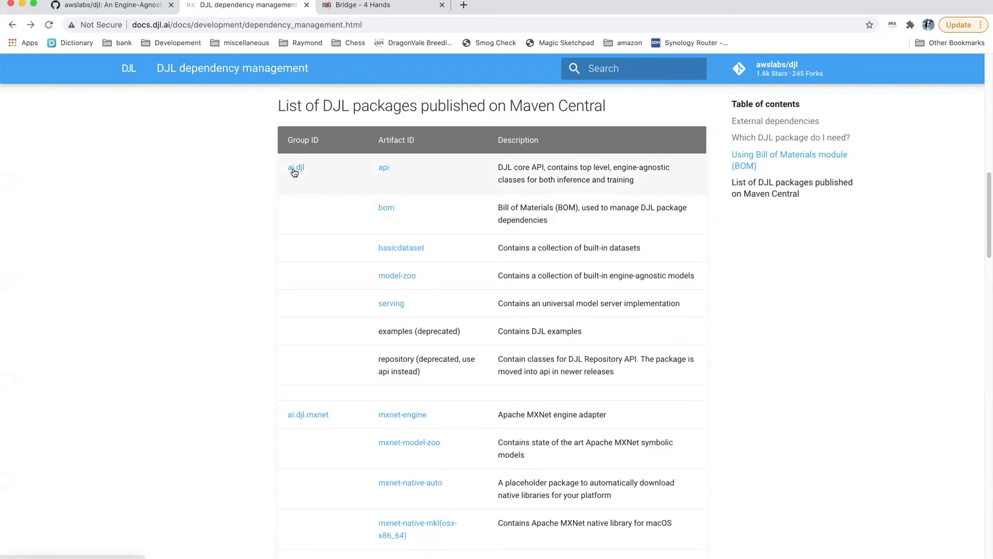
Look up the ai.djl group on Maven Central and open the bom 0.9.0 artifact page.
click(295, 167)
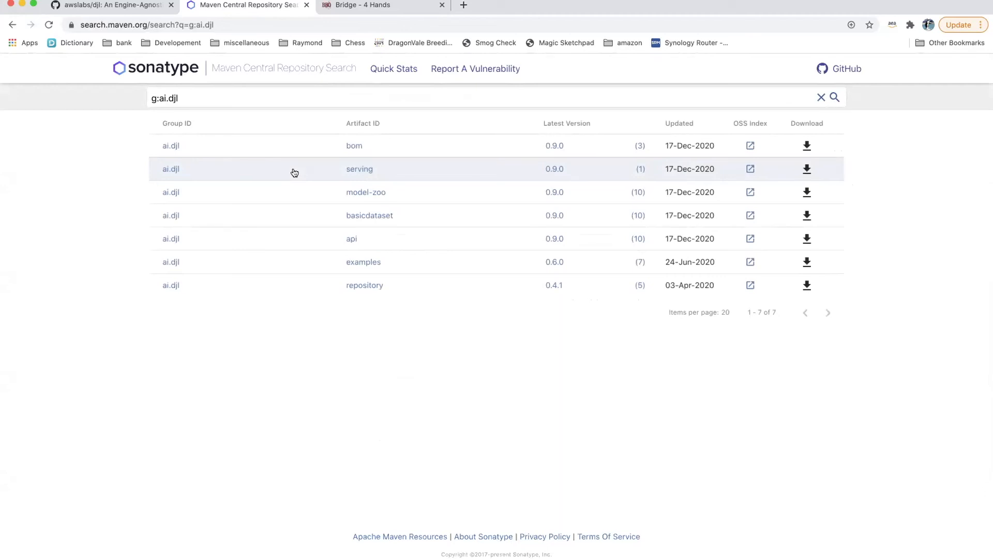
mouse_move(554, 146)
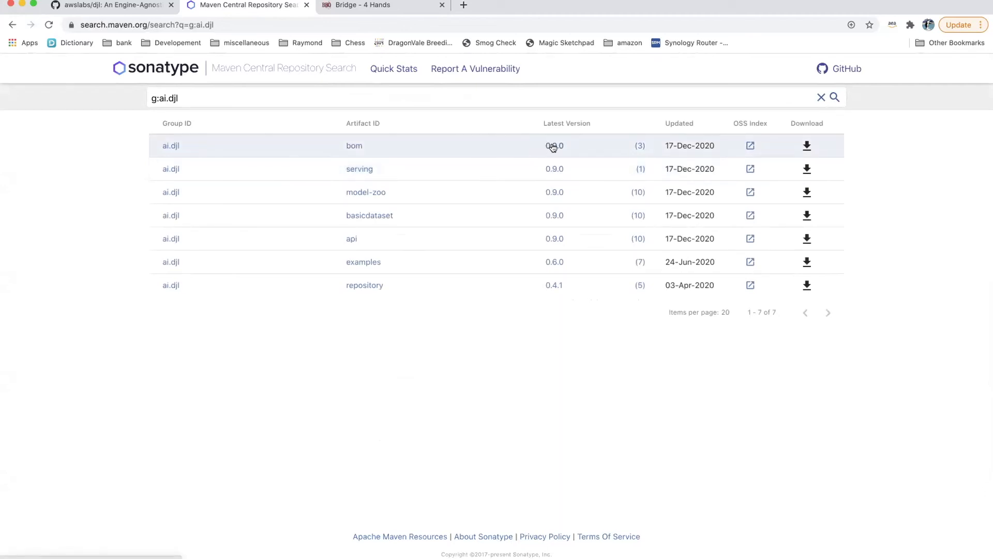
click(354, 145)
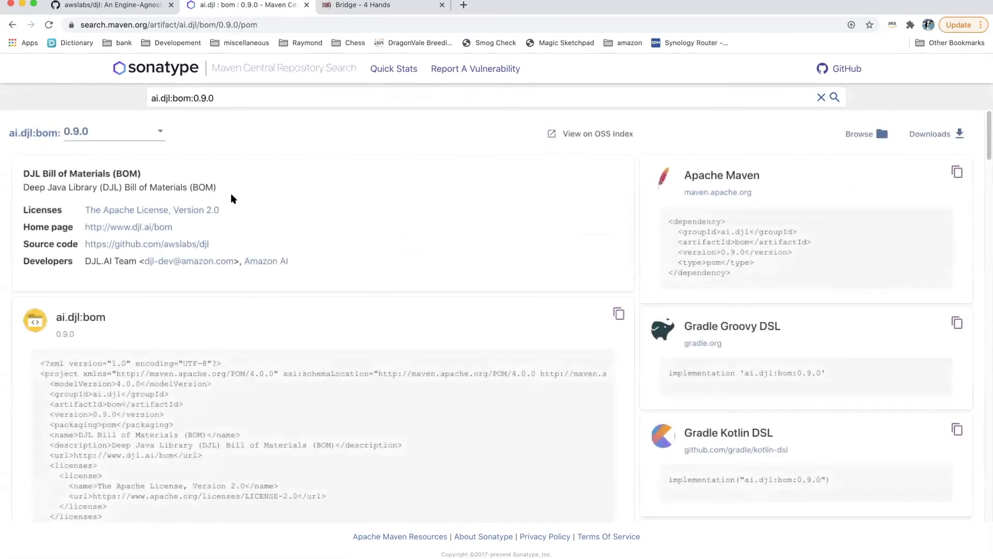
Scroll the ai.djl:bom 0.9.0 POM to its dependencyManagement section listing api, basicdataset, model-zoo and serving.
click(159, 131)
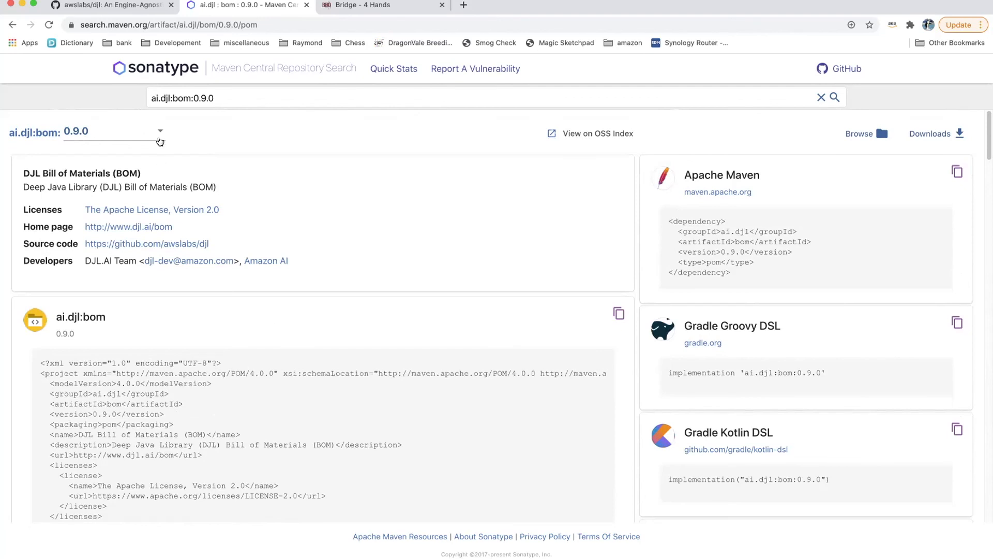
scroll(down, 3)
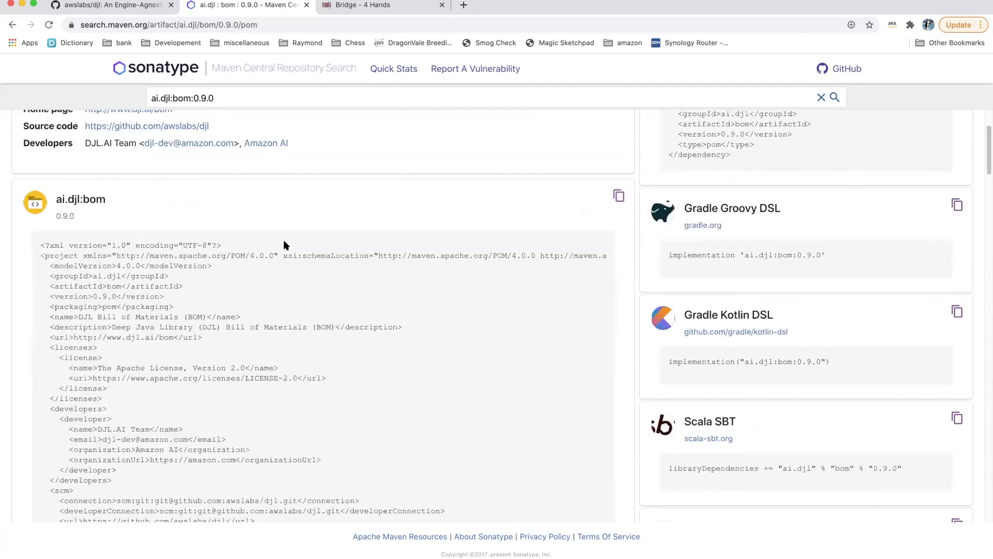
scroll(down, 3)
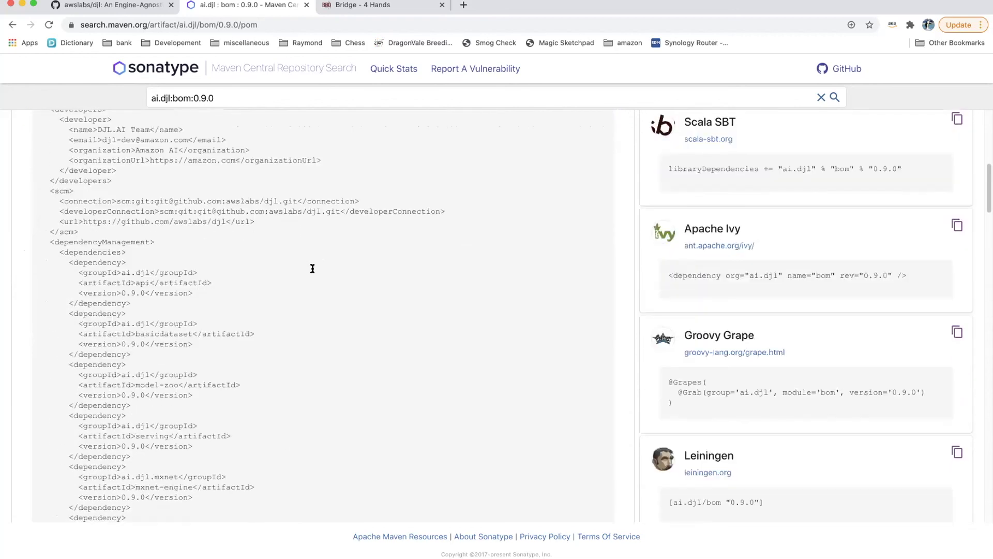
scroll(down, 3)
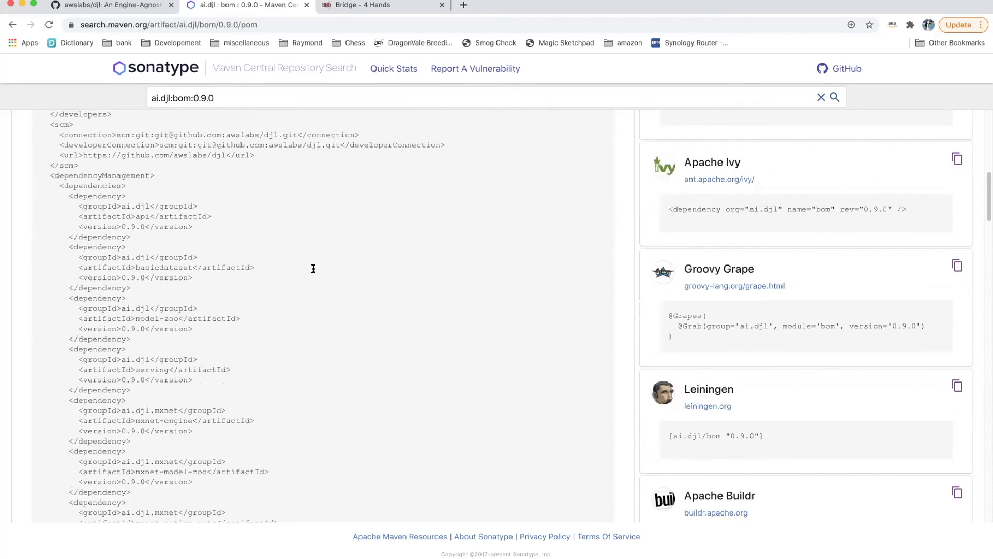